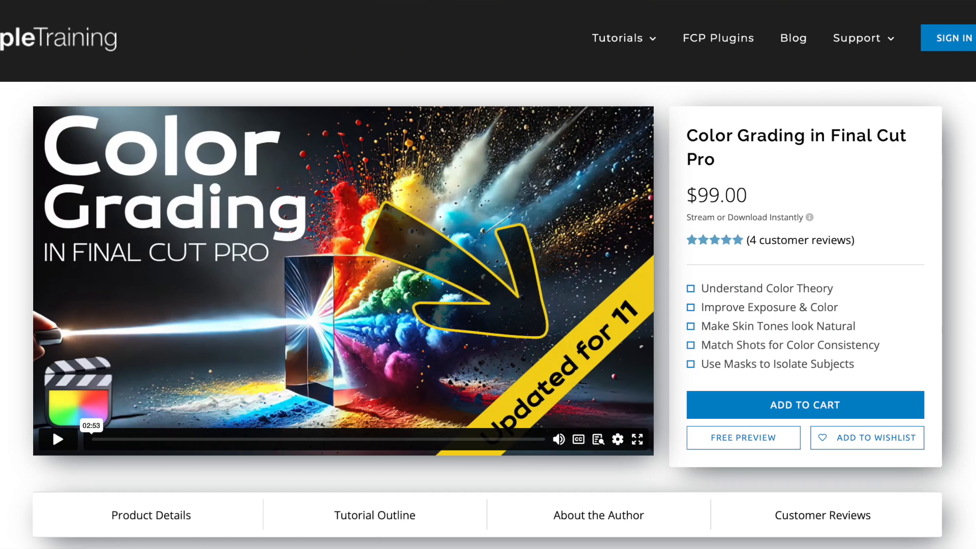
scroll("down", 3)
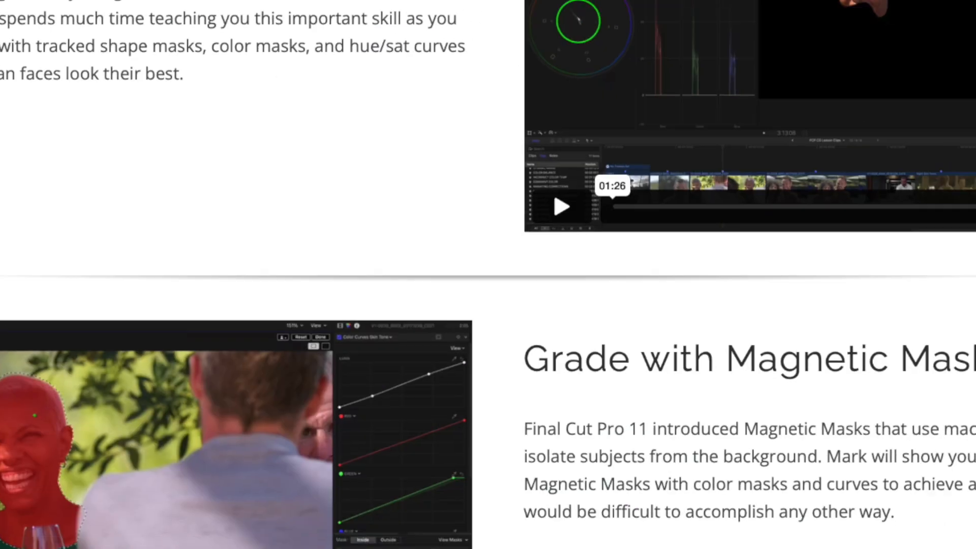
scroll("up", 3)
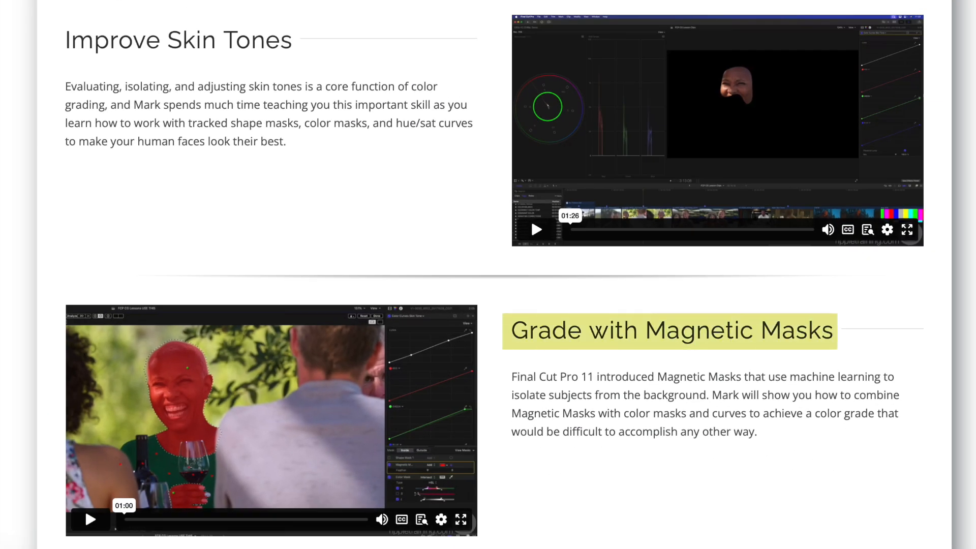
scroll("down", 3)
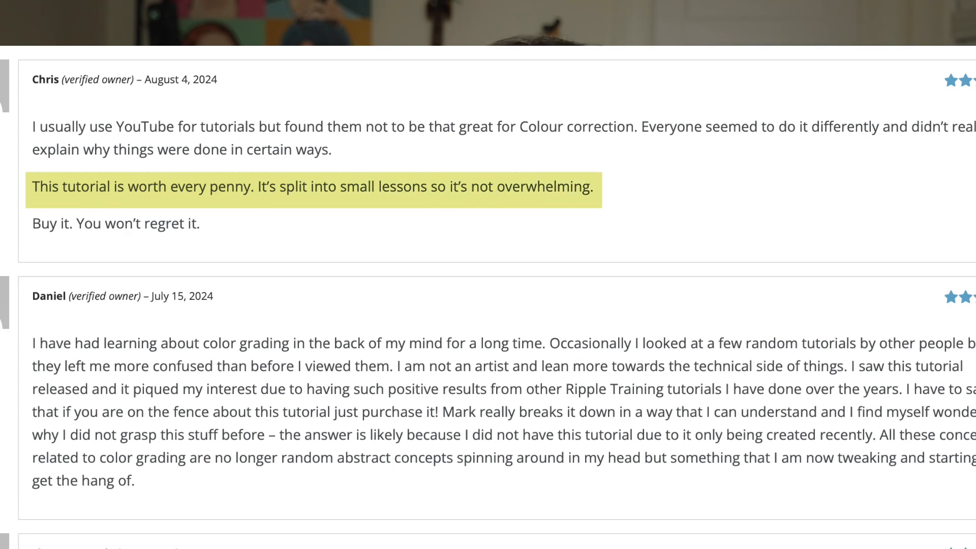
scroll("down", 3)
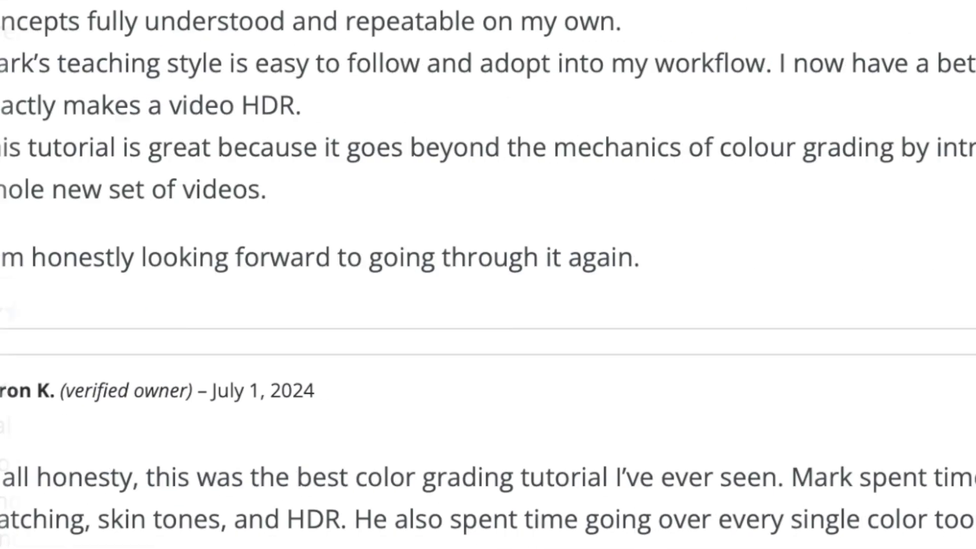
scroll("up", 3)
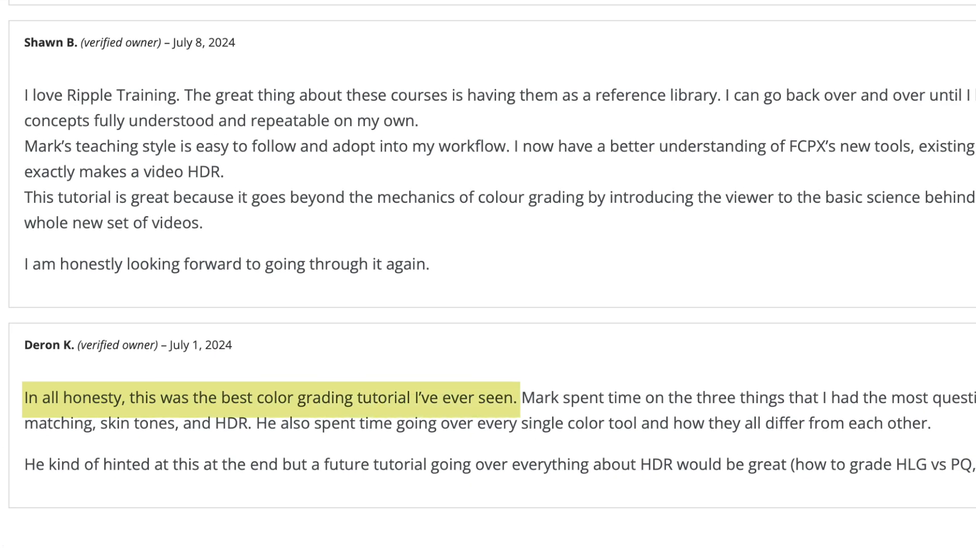